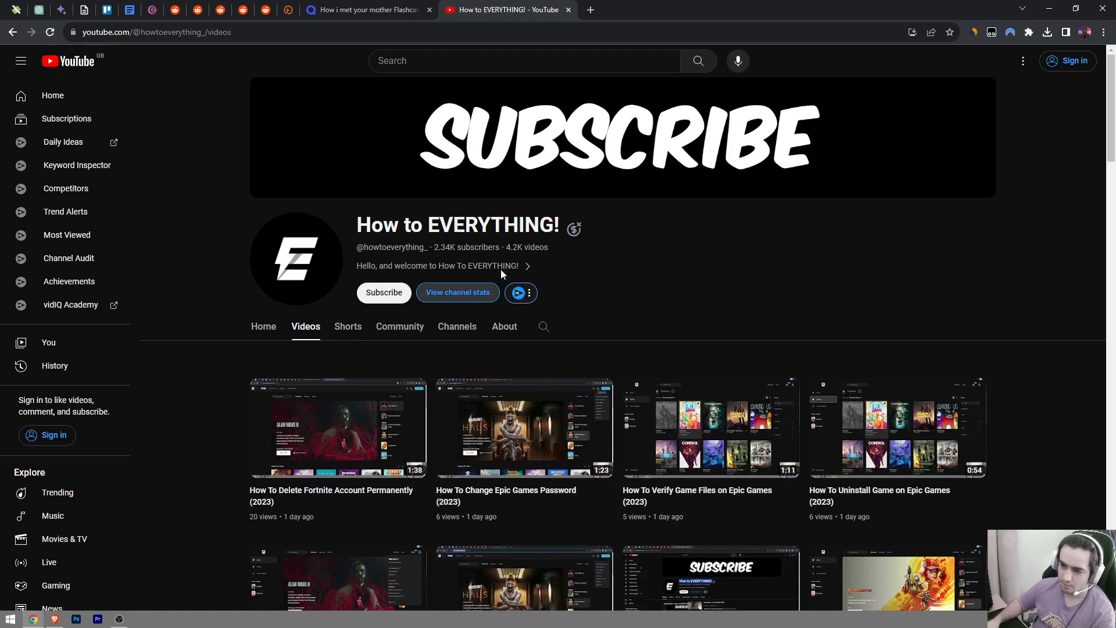
{"action": "mouse_move", "coordinate": [711, 305]}
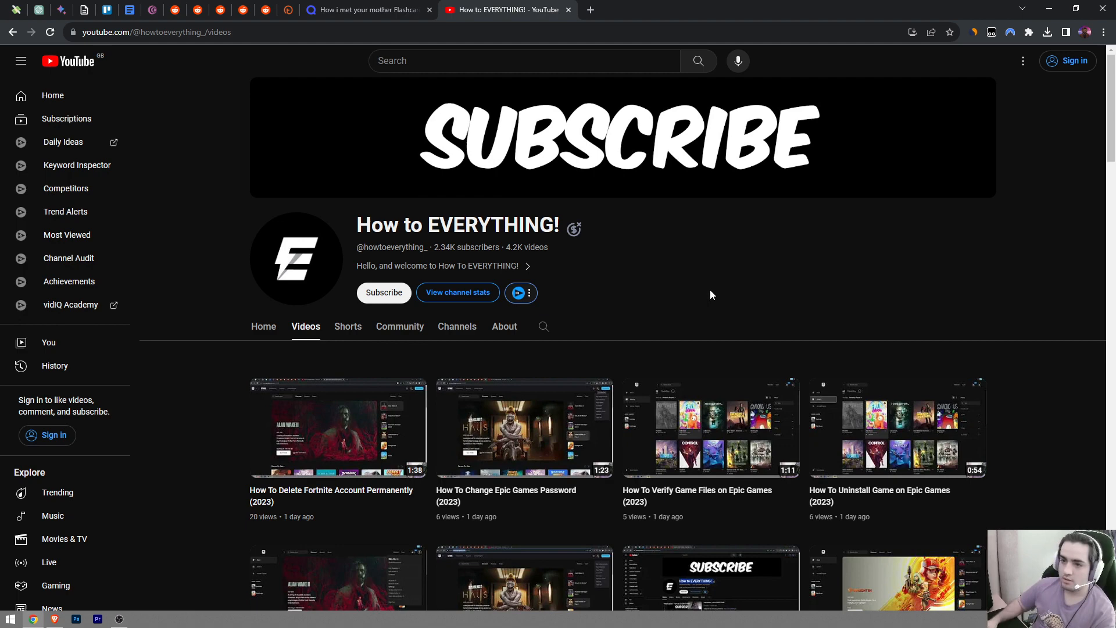
{"action": "mouse_move", "coordinate": [705, 269]}
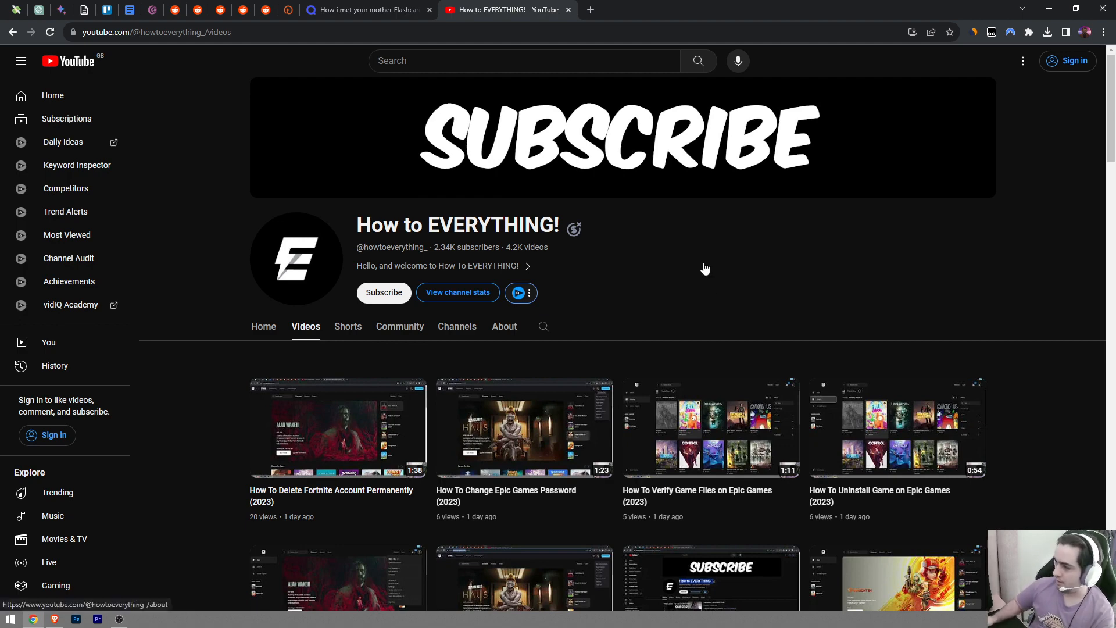
{"action": "mouse_move", "coordinate": [1100, 52]}
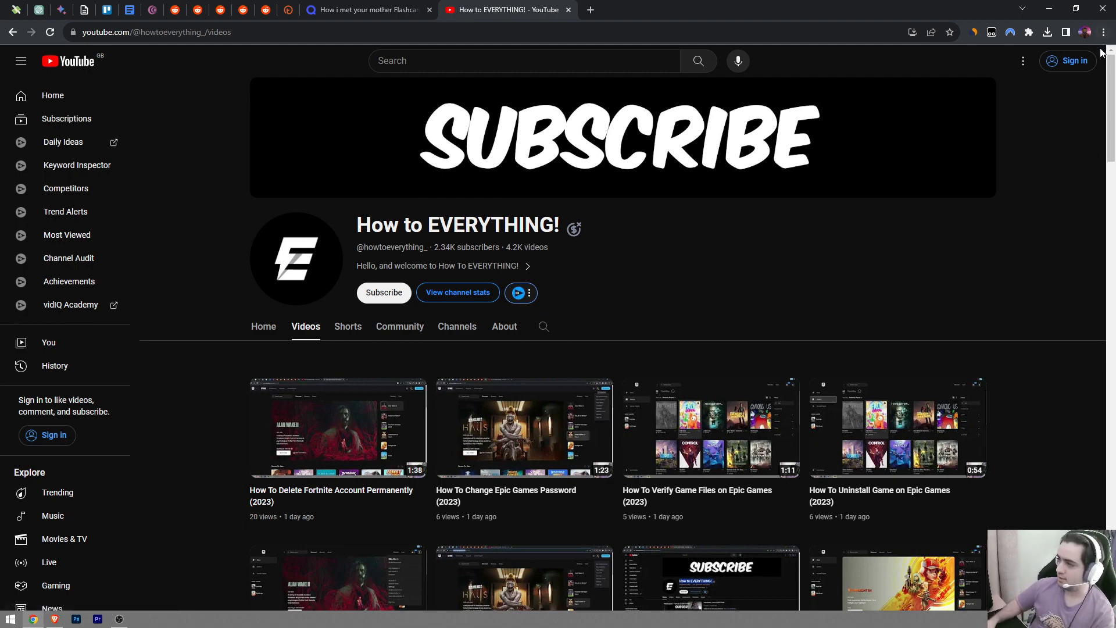
Open Chrome Settings from the three-dot menu in a new tab
{"action": "left_click", "coordinate": [1103, 32]}
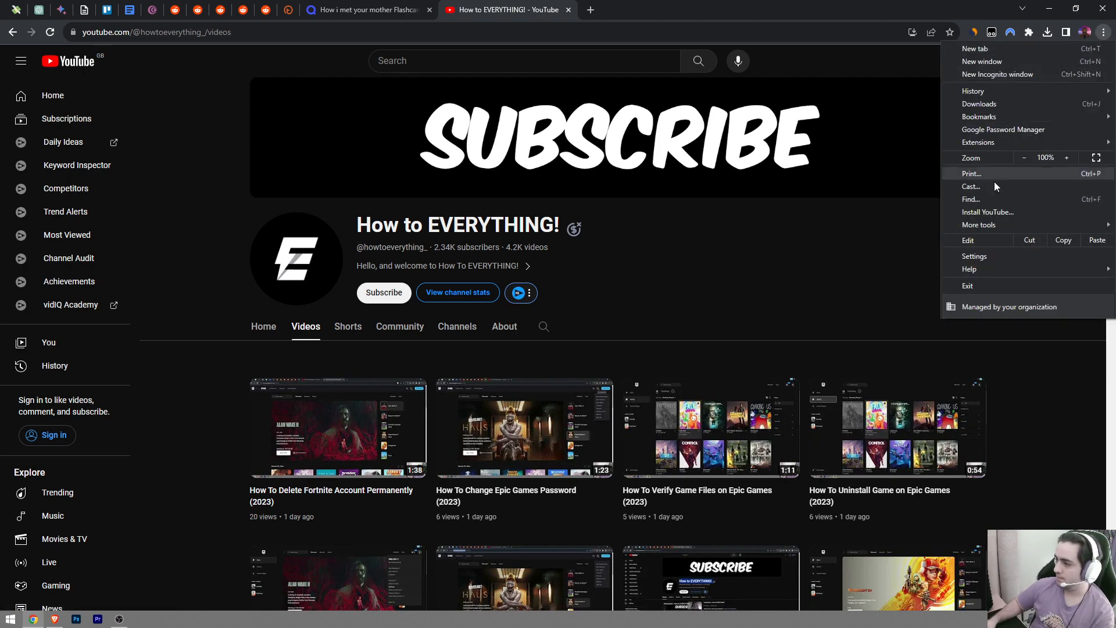
{"action": "left_click", "coordinate": [974, 256]}
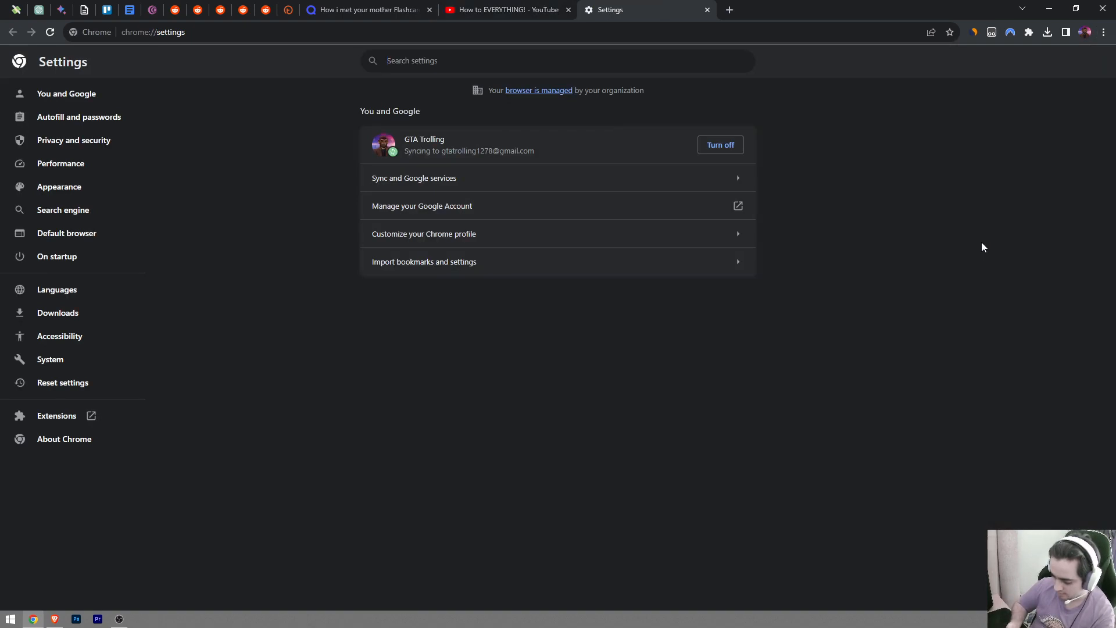
{"action": "mouse_move", "coordinate": [148, 227]}
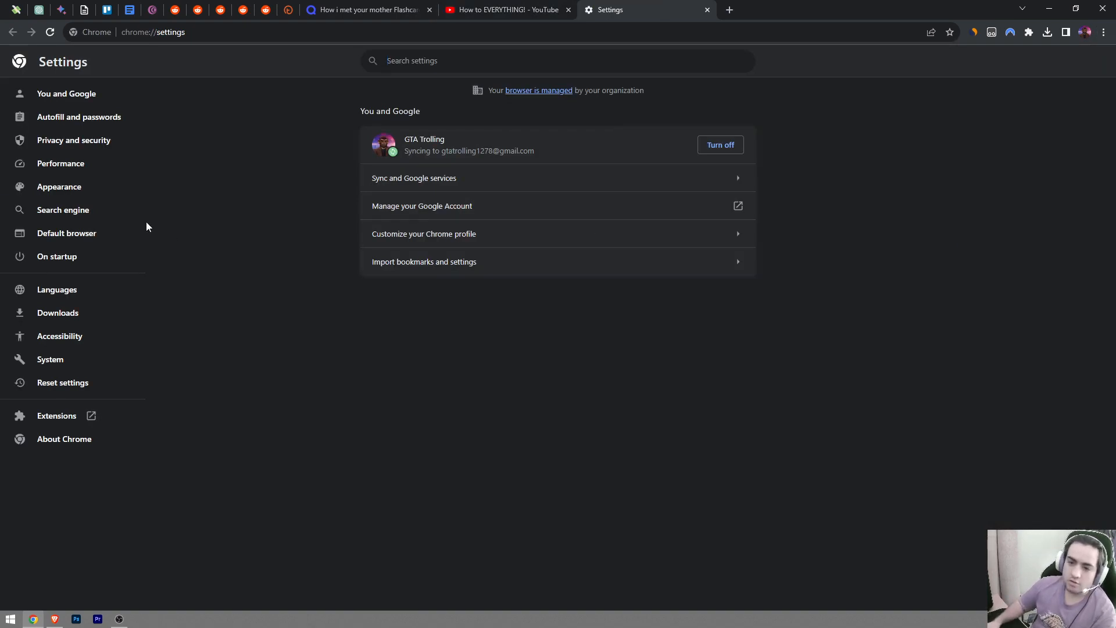
Go to the Appearance section after briefly visiting Default browser
{"action": "left_click", "coordinate": [66, 233]}
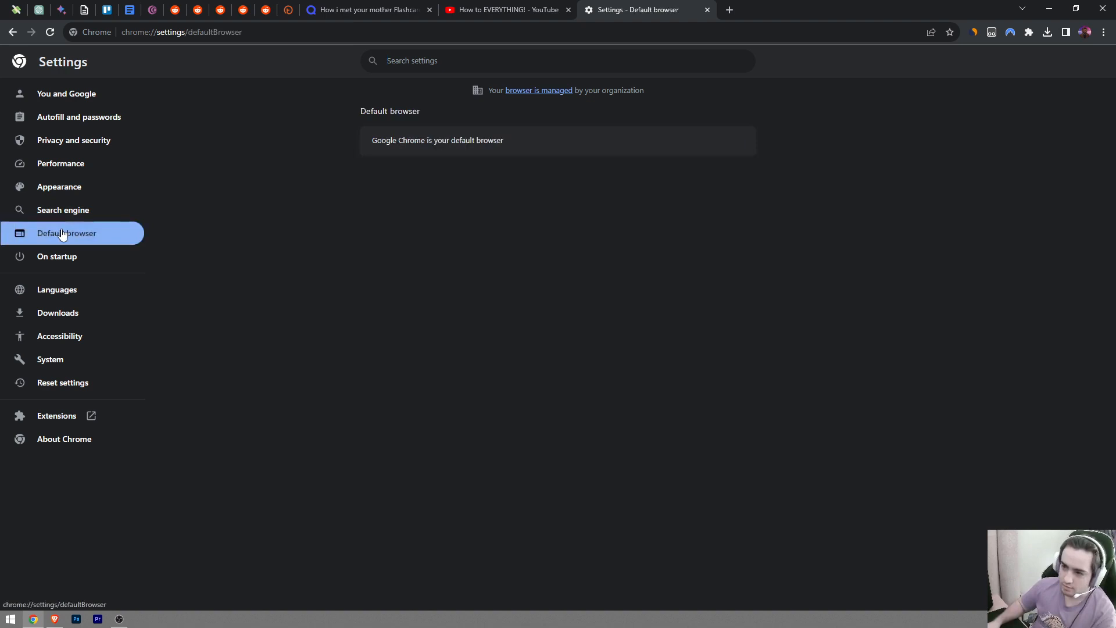
{"action": "left_click", "coordinate": [59, 186]}
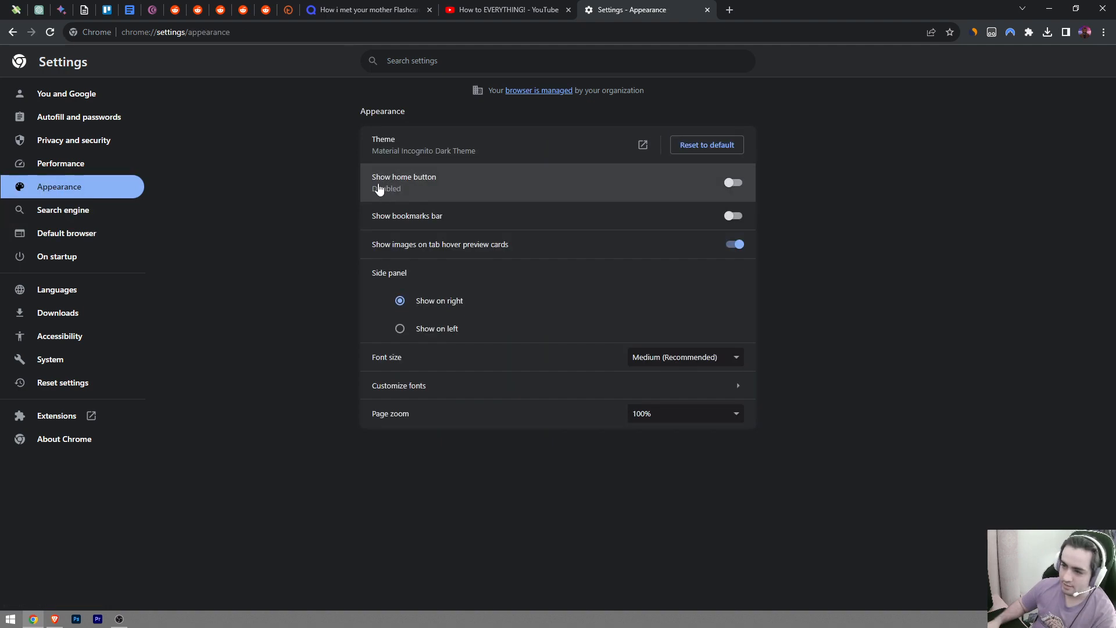
{"action": "mouse_move", "coordinate": [398, 204]}
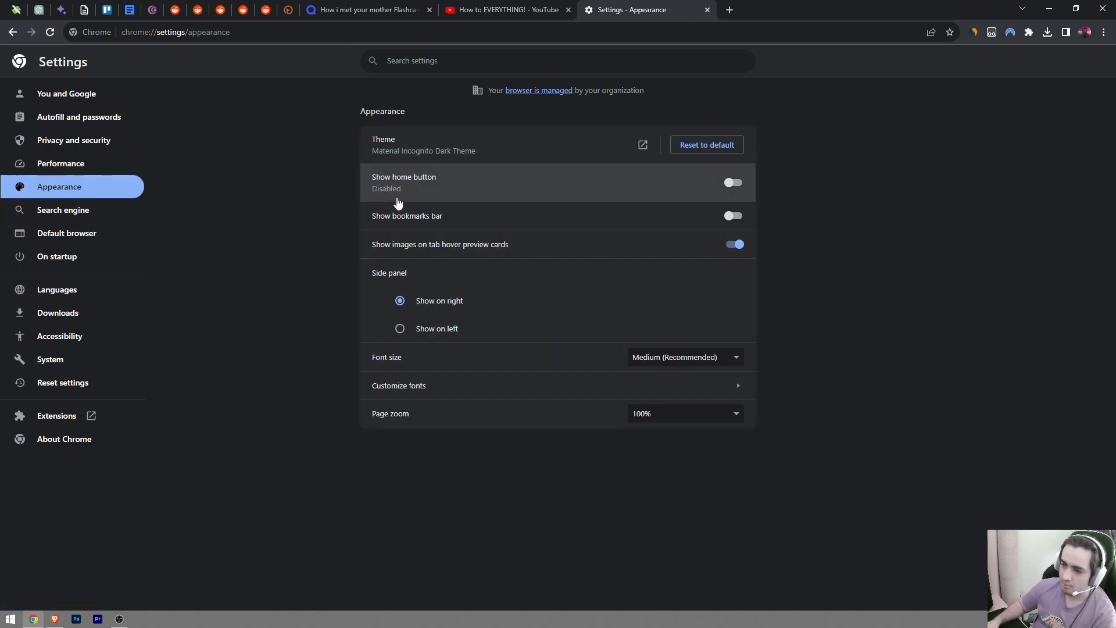
Enable Show home button, test it opens a New Tab page, and close that tab
{"action": "left_click", "coordinate": [732, 183]}
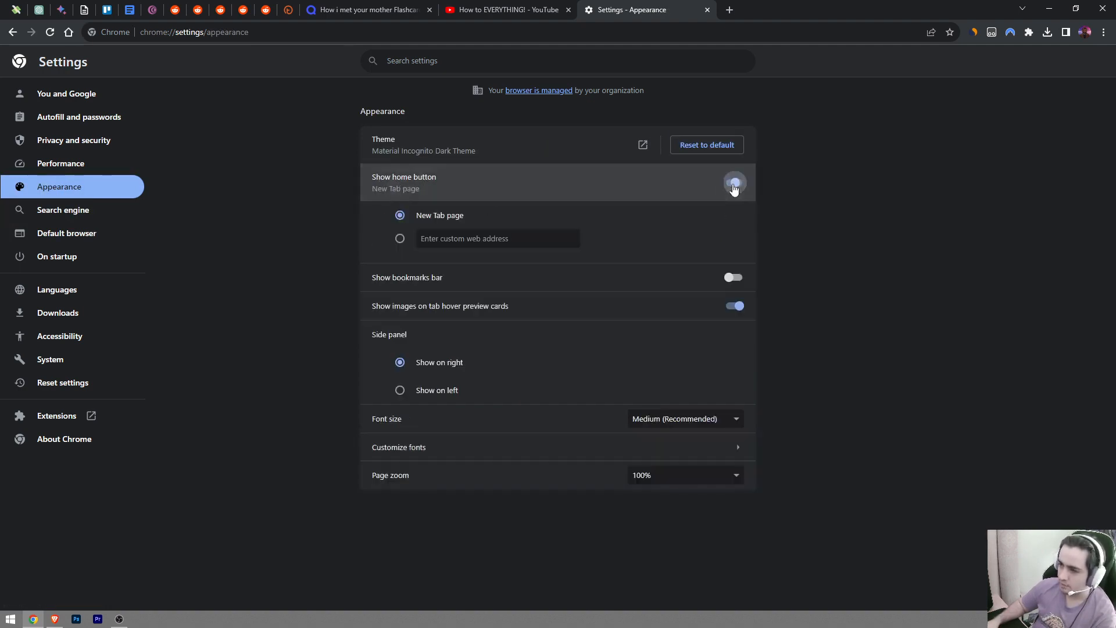
{"action": "left_click", "coordinate": [734, 183]}
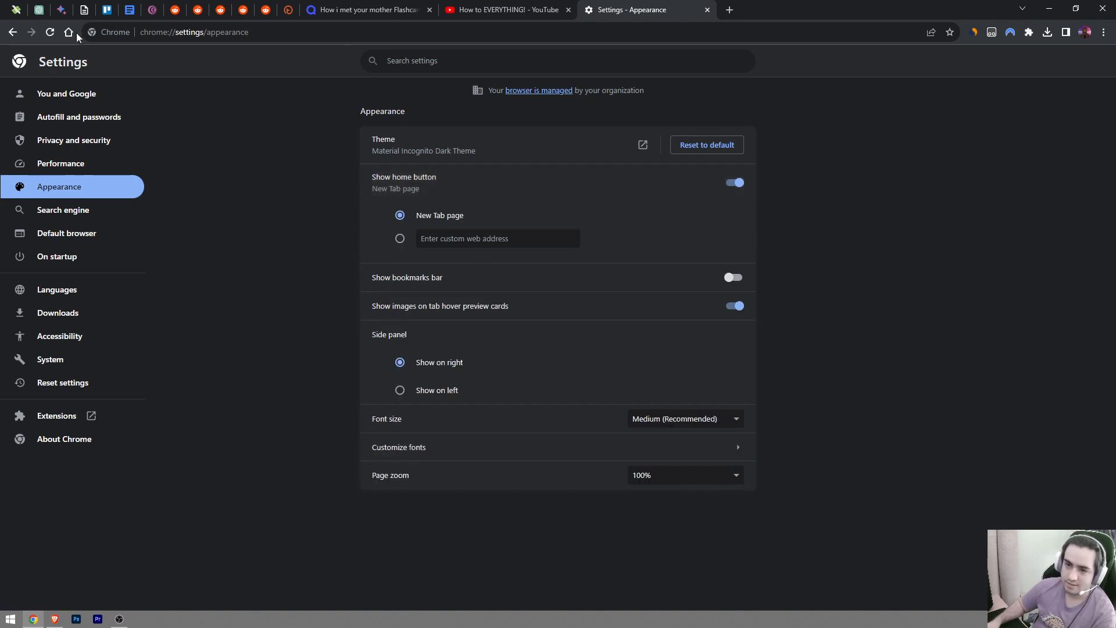
{"action": "mouse_move", "coordinate": [68, 32]}
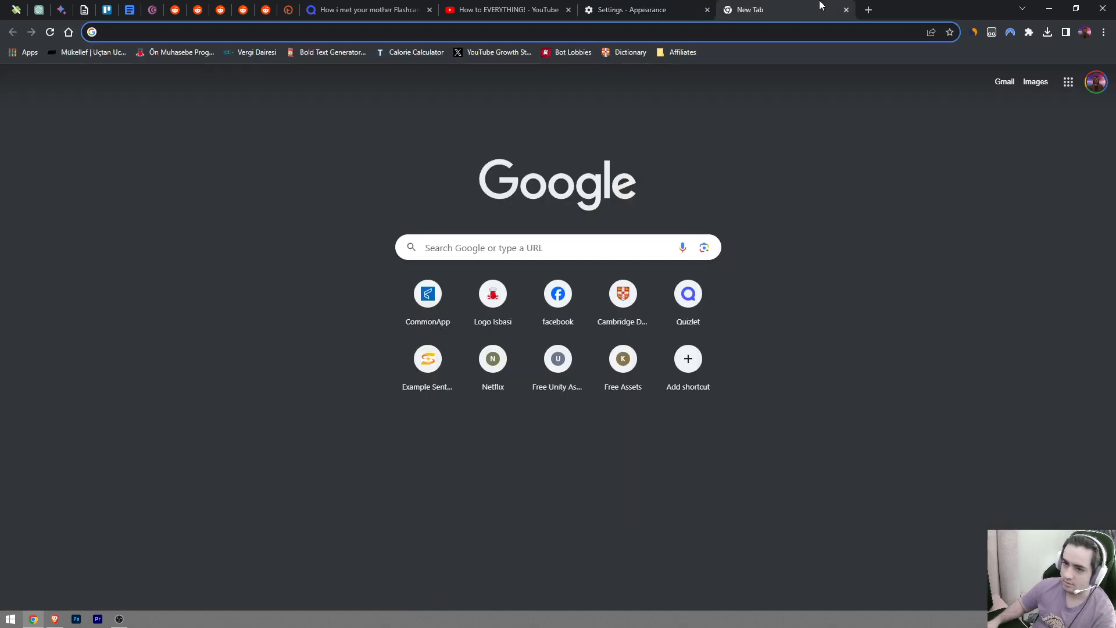
{"action": "left_click", "coordinate": [846, 9]}
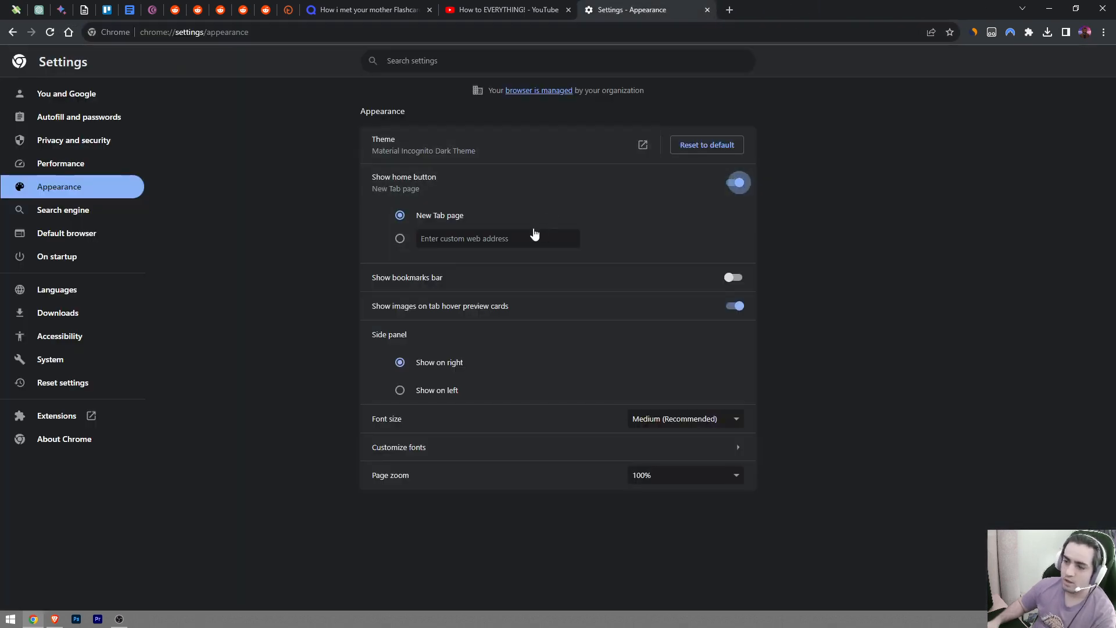
{"action": "mouse_move", "coordinate": [419, 223]}
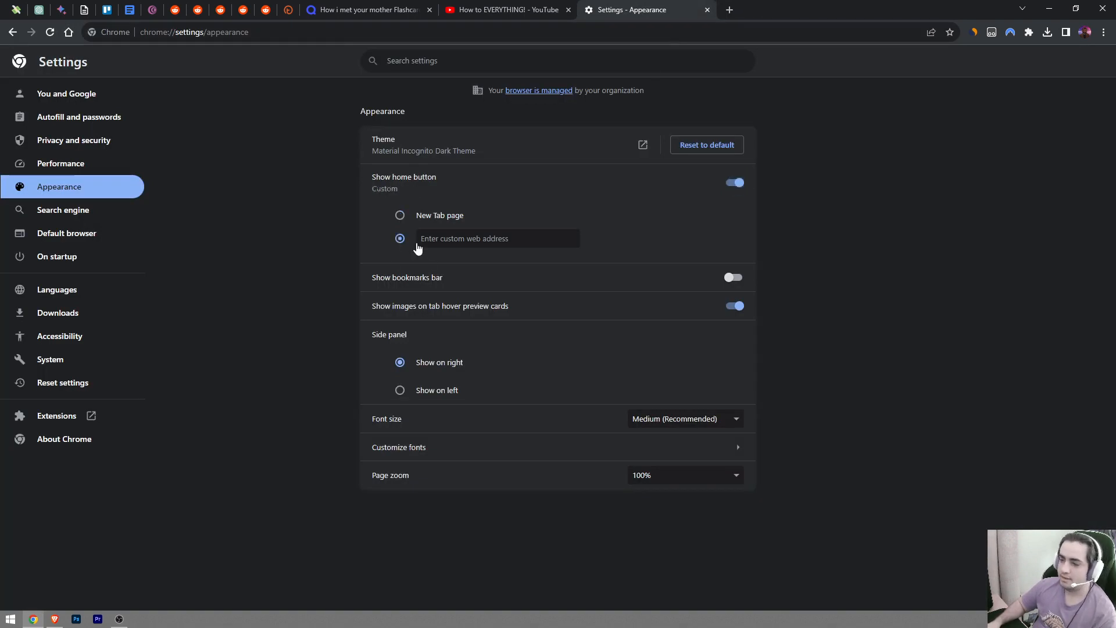
Set the home button's custom address to google.com and test it in a tab
{"action": "left_click", "coordinate": [497, 237]}
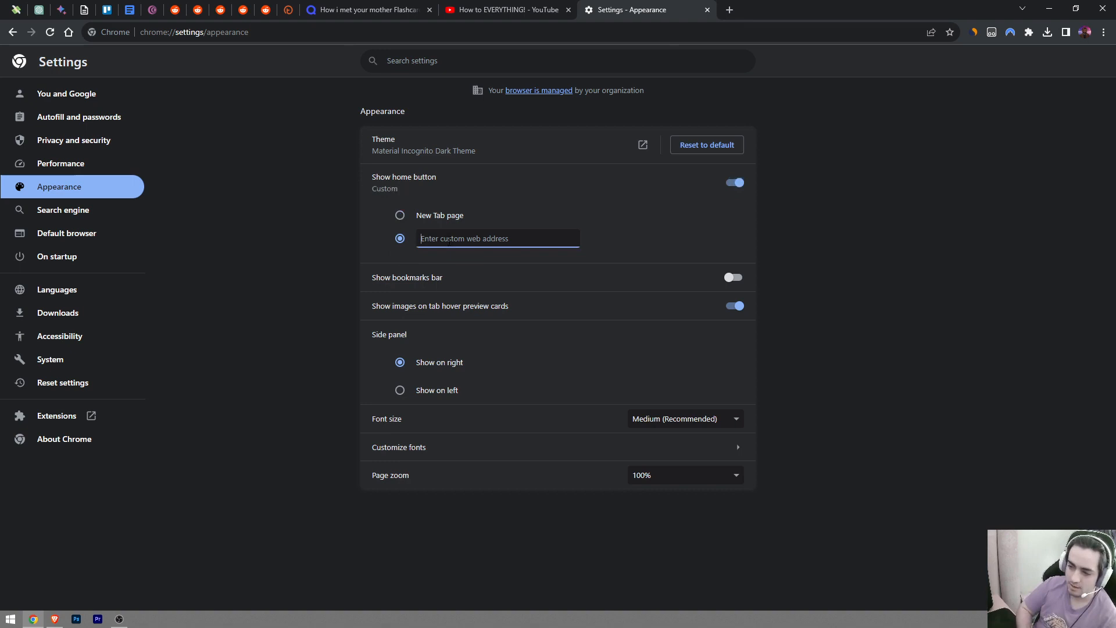
{"action": "type", "text": "google.com/"}
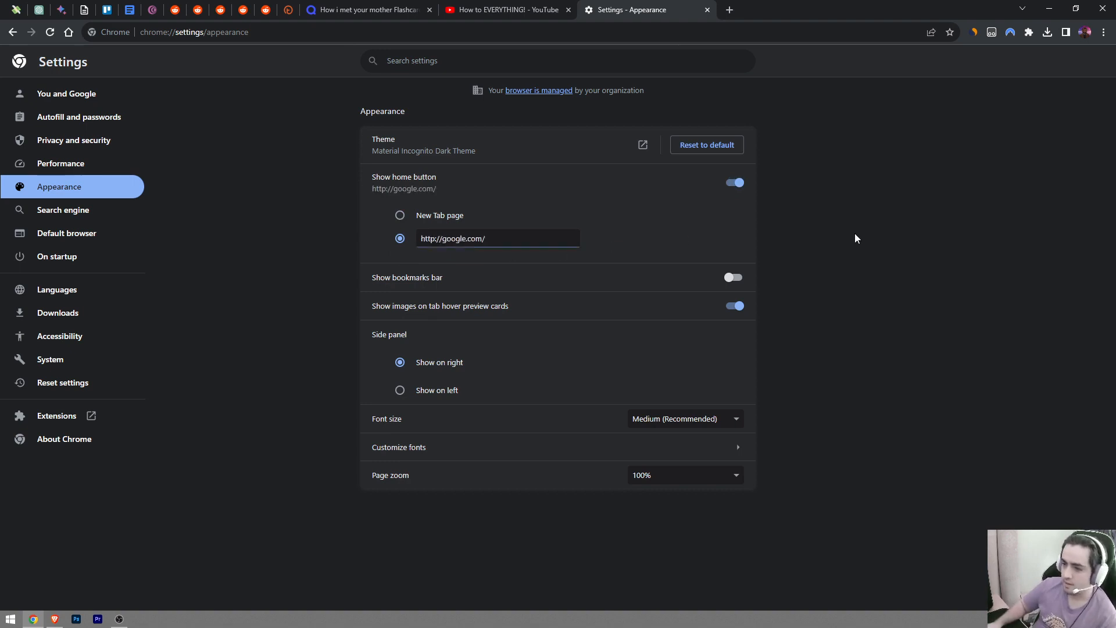
{"action": "left_click", "coordinate": [729, 10]}
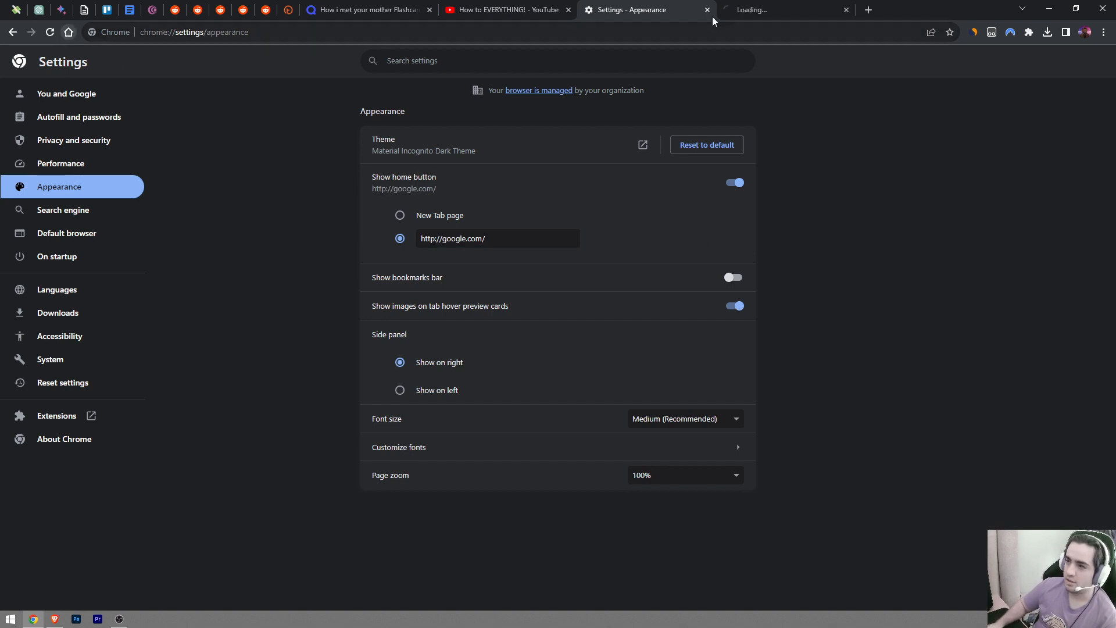
{"action": "left_click", "coordinate": [783, 10]}
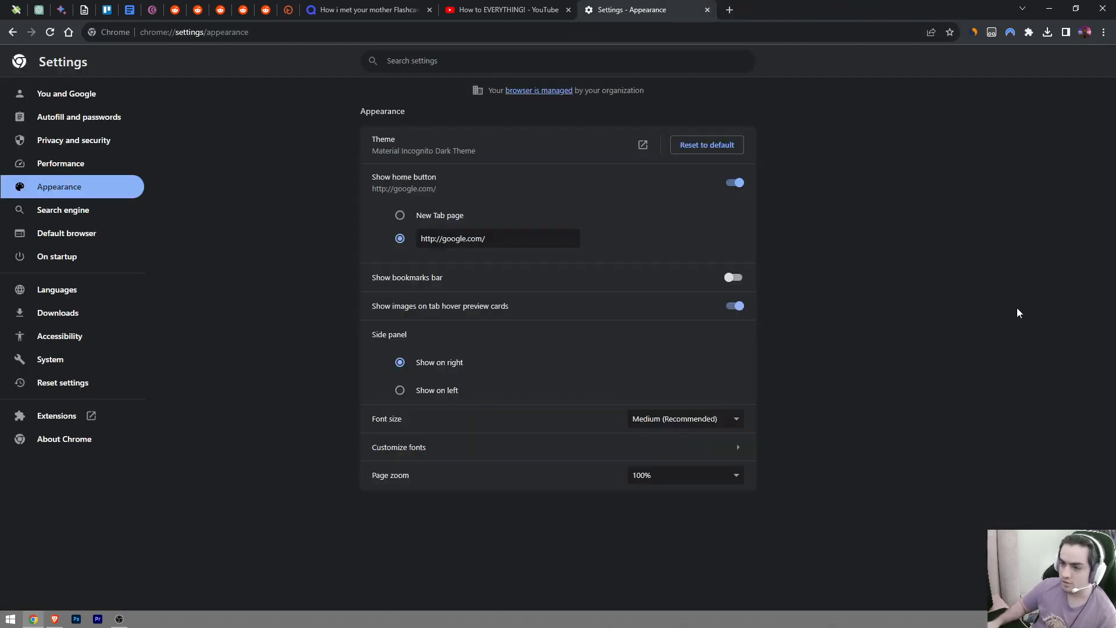
{"action": "mouse_move", "coordinate": [1013, 312]}
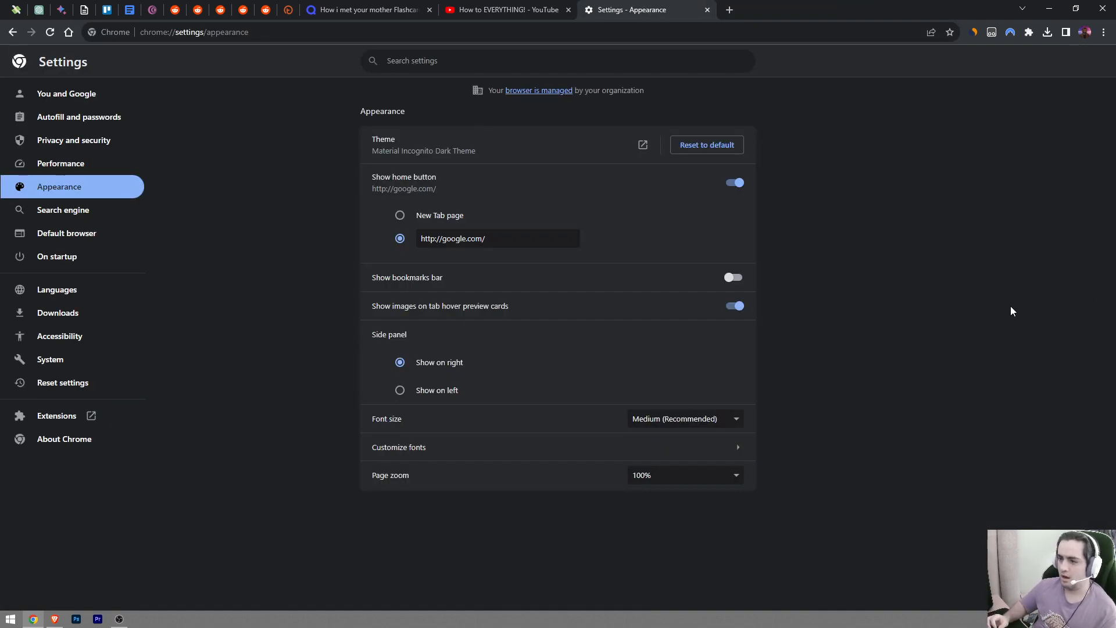
{"action": "mouse_move", "coordinate": [937, 303]}
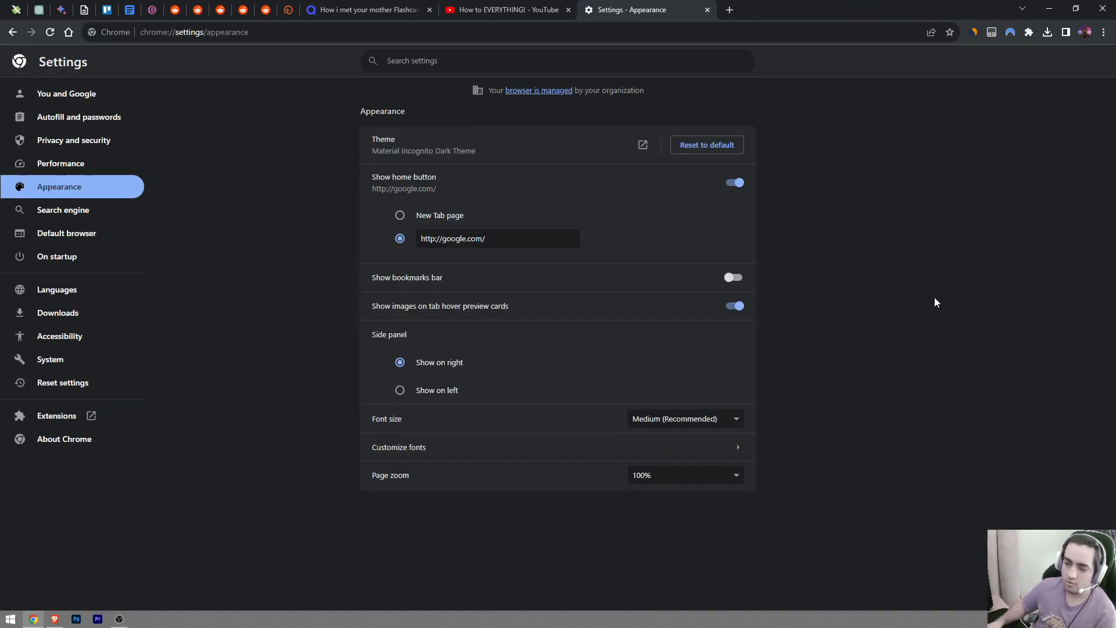
{"action": "mouse_move", "coordinate": [926, 299]}
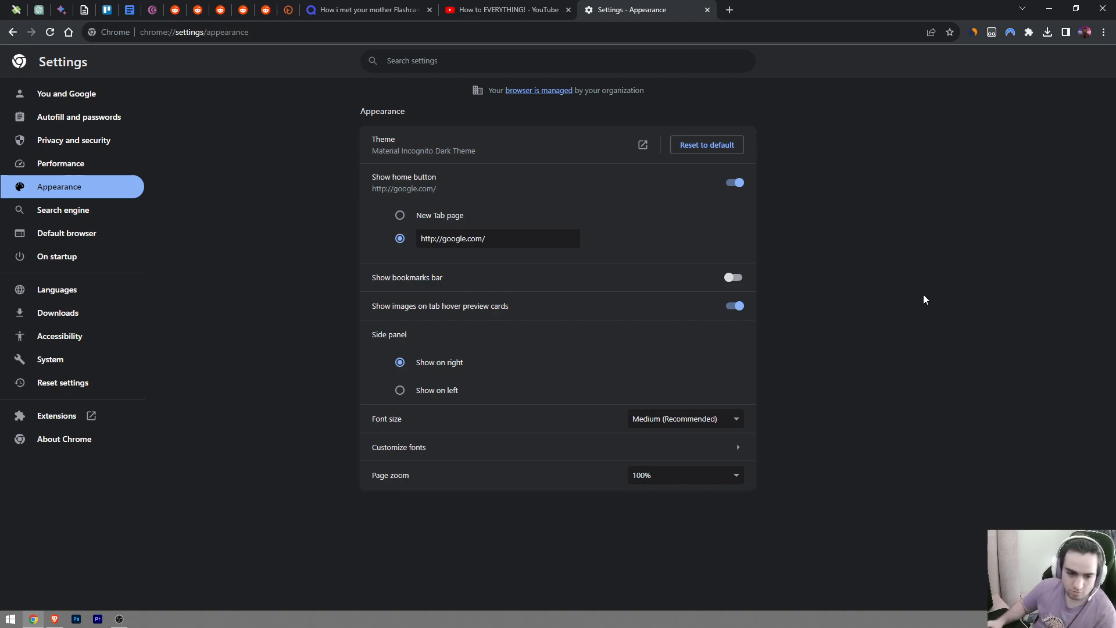